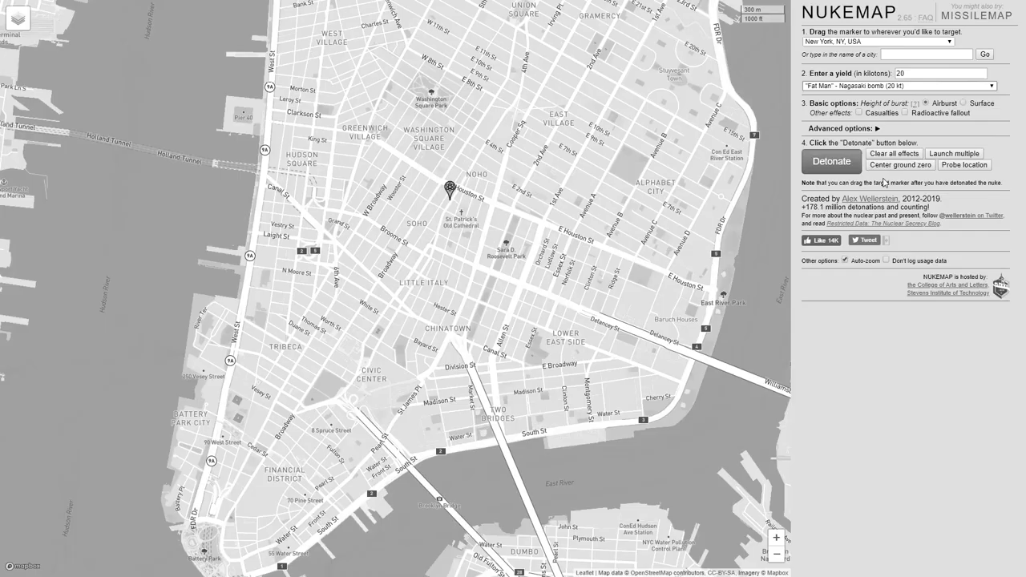
Load the female body model with its default predicted measurements
left_click(831, 161)
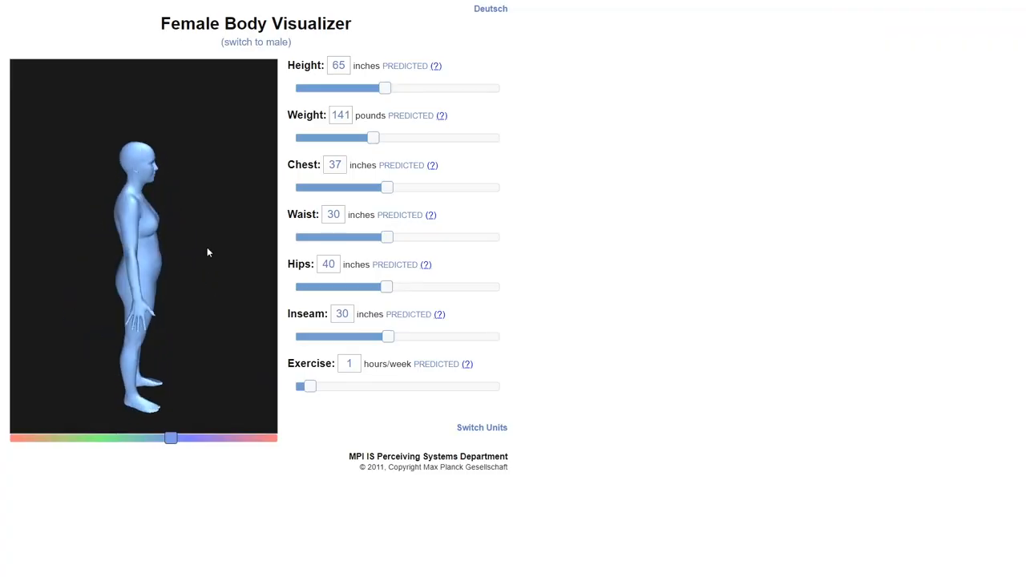
Set the figure's height to 78 inches and adjust the chest up to 47 inches
left_click_drag(208, 253, 114, 253)
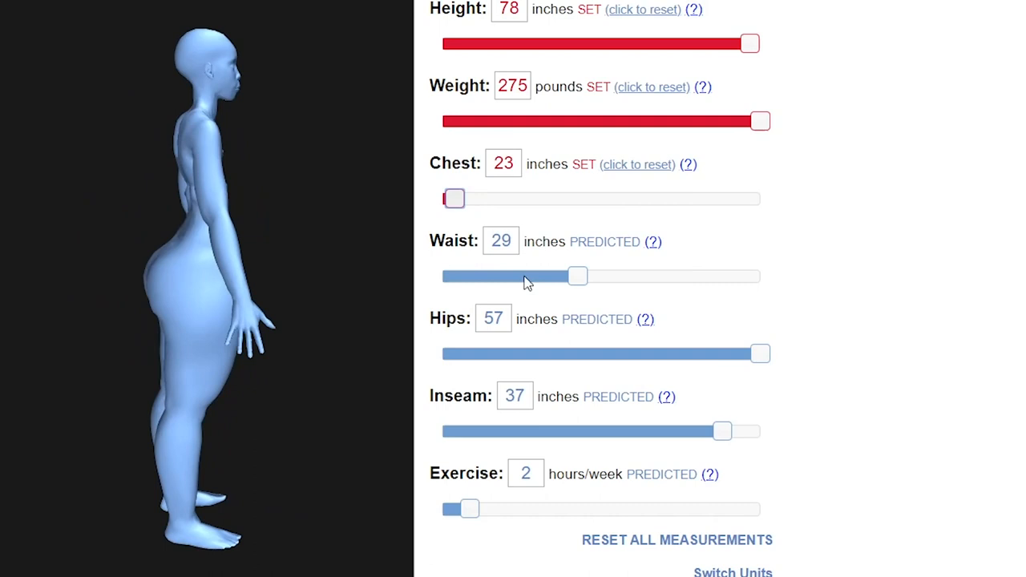
left_click_drag(453, 199, 697, 198)
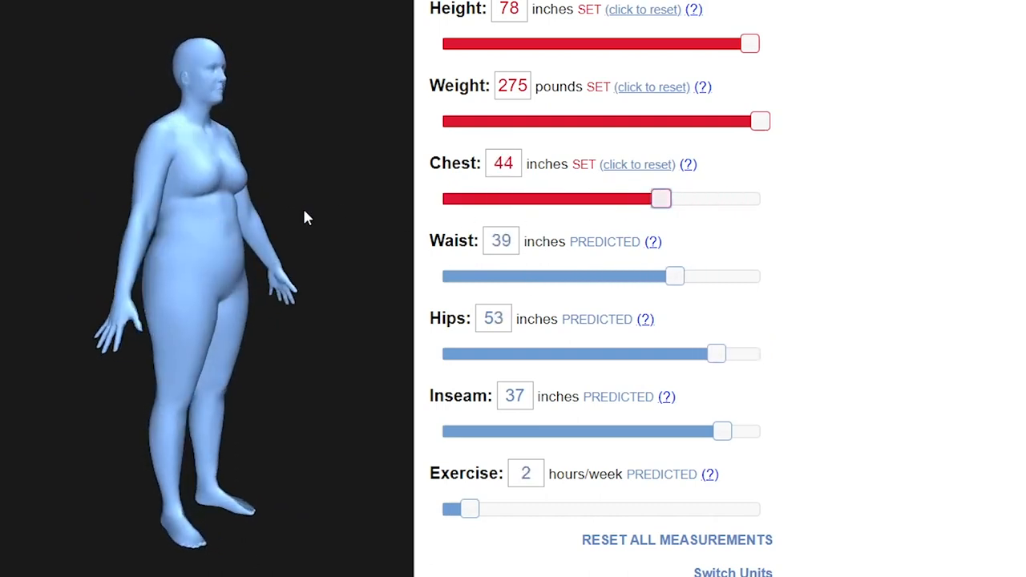
left_click_drag(660, 198, 465, 199)
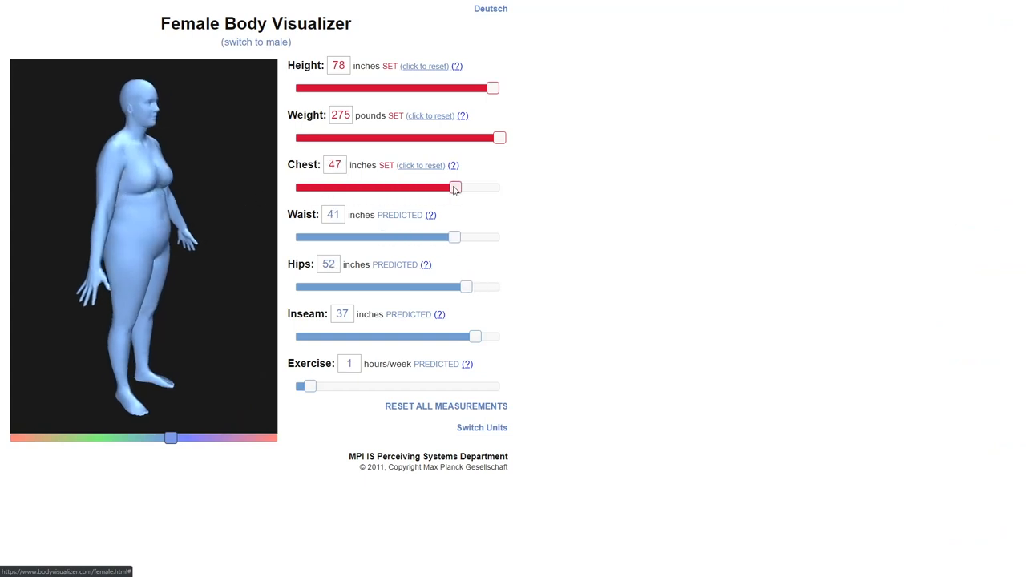
left_click_drag(456, 188, 456, 188)
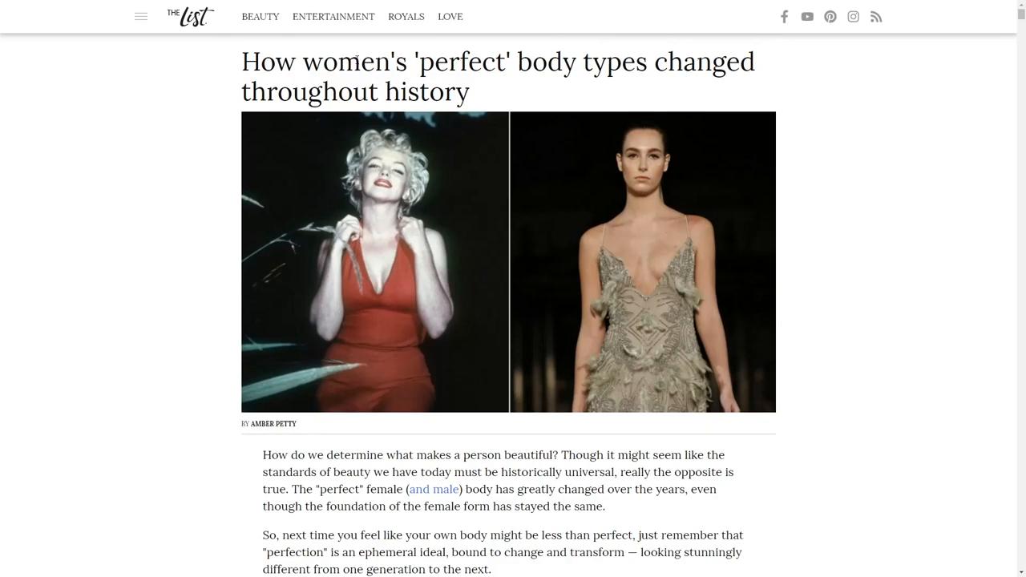
Scroll the article down to the Paleolithic era section with the Venus of Willendorf
scroll("down", 3)
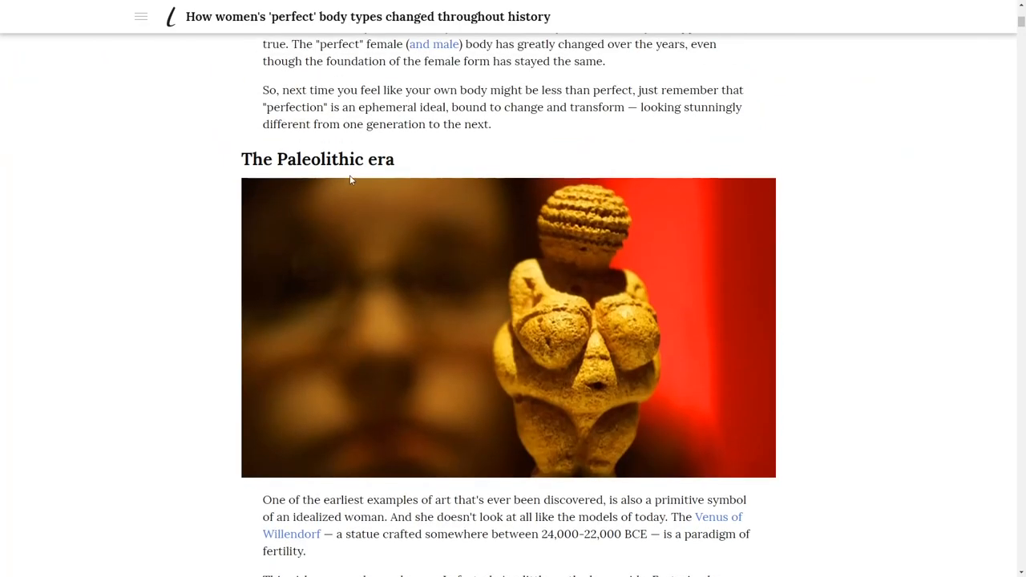
mouse_move(676, 356)
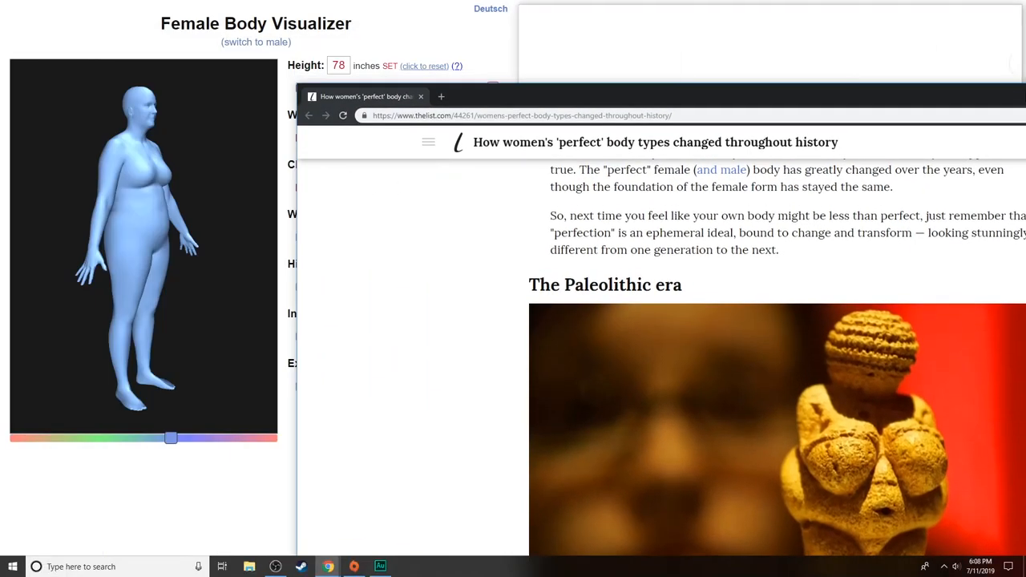
Return to the visualizer and push the chest to 55 inches and inseam to 39 inches
left_click(420, 96)
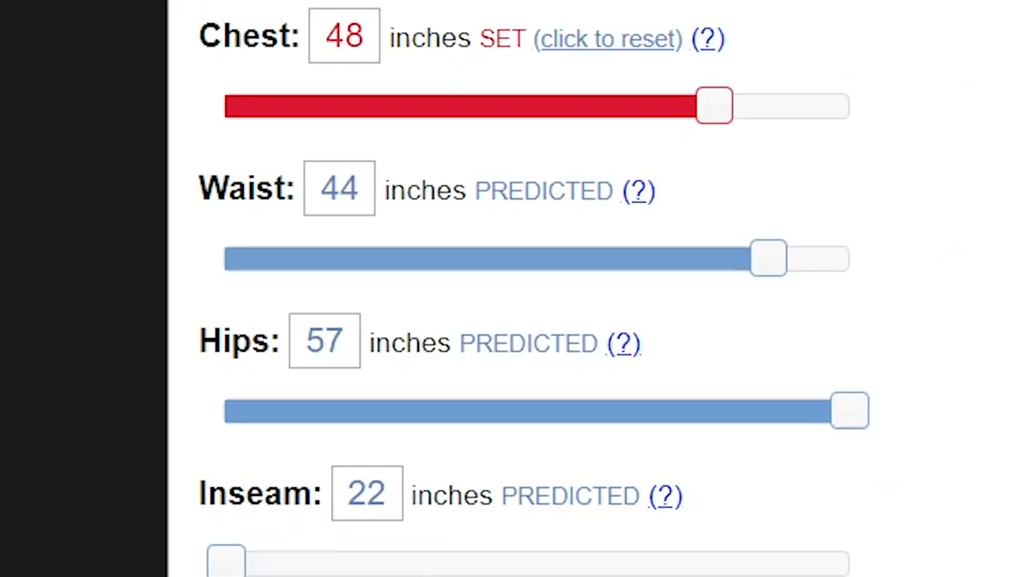
left_click_drag(713, 106, 783, 106)
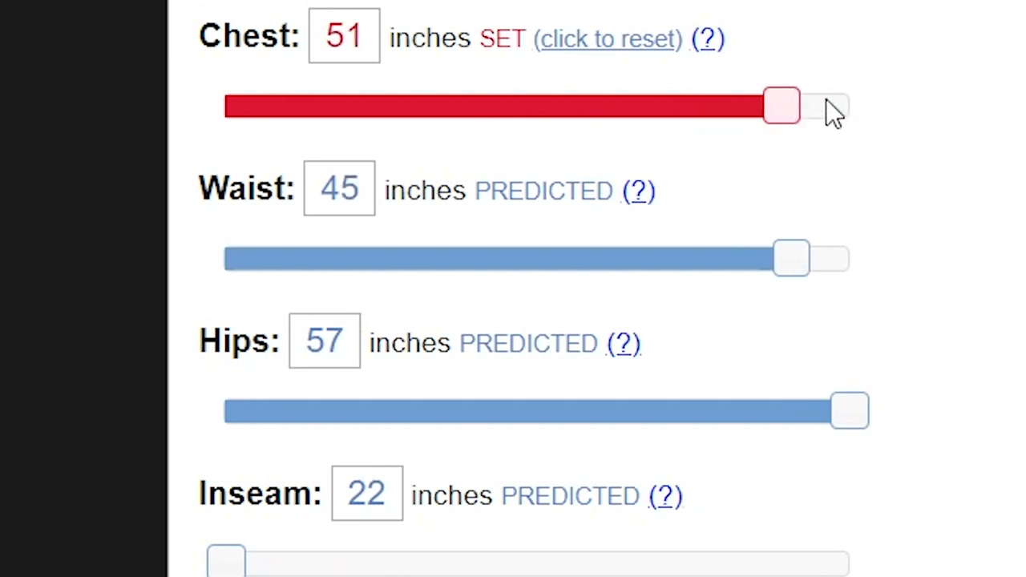
left_click_drag(783, 106, 849, 106)
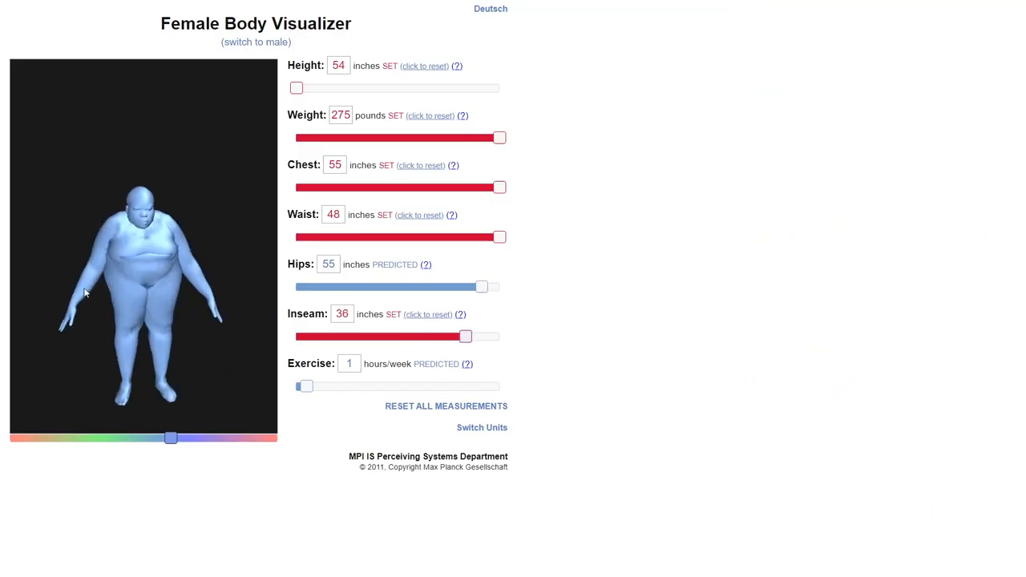
left_click_drag(465, 337, 499, 337)
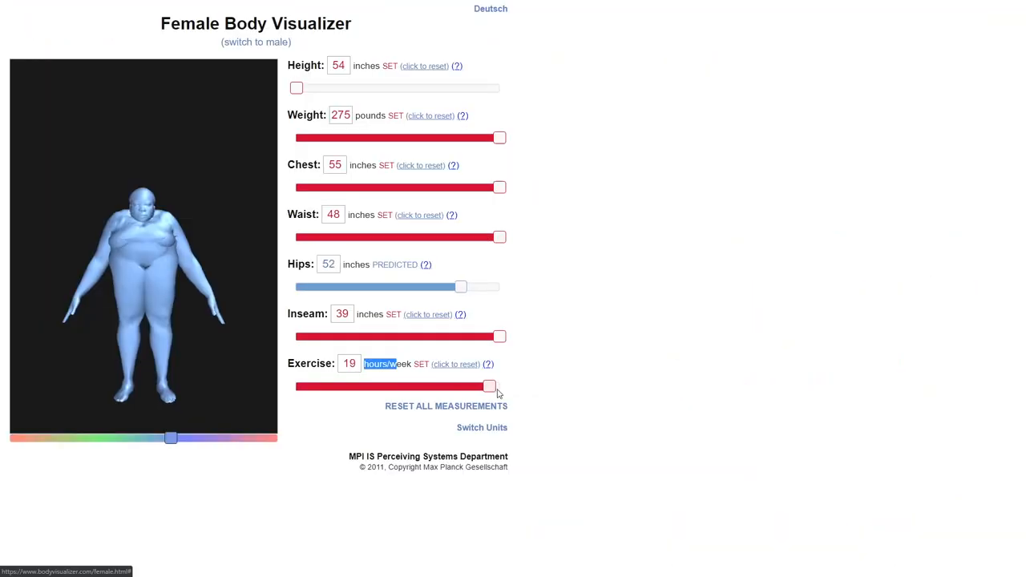
Nudge the weekly exercise up to 20 hours
left_click_drag(490, 386, 497, 387)
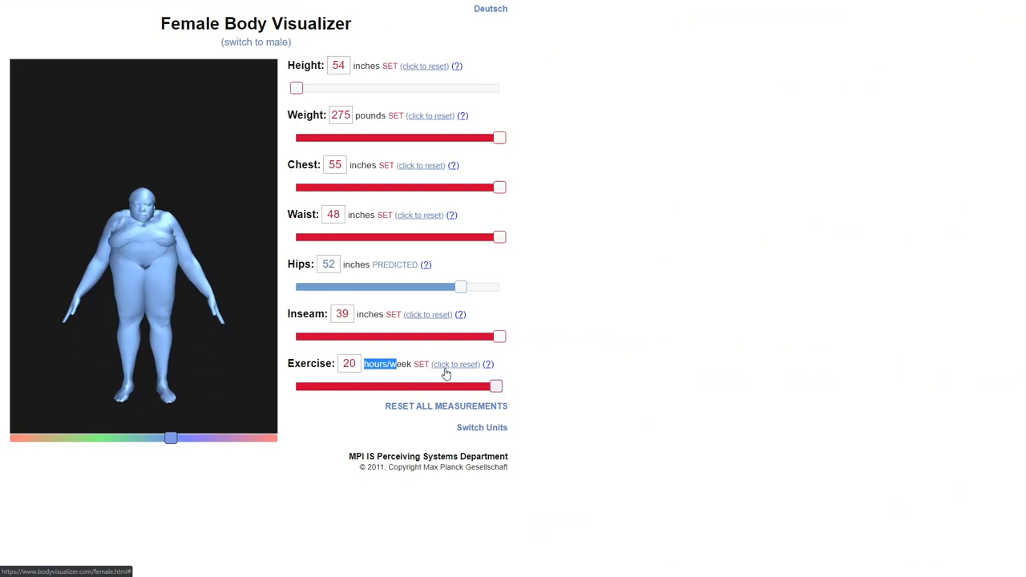
mouse_move(170, 263)
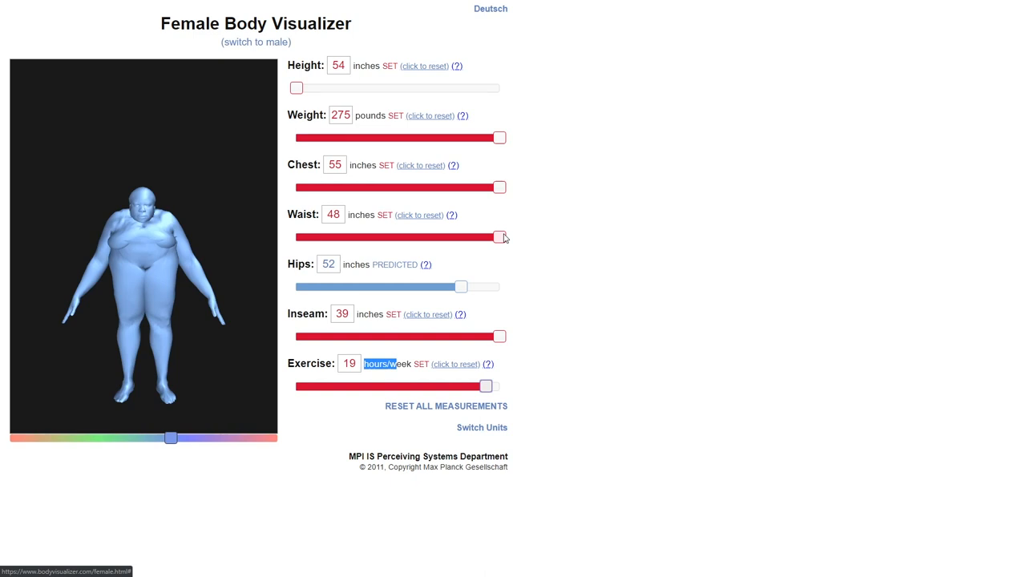
mouse_move(168, 247)
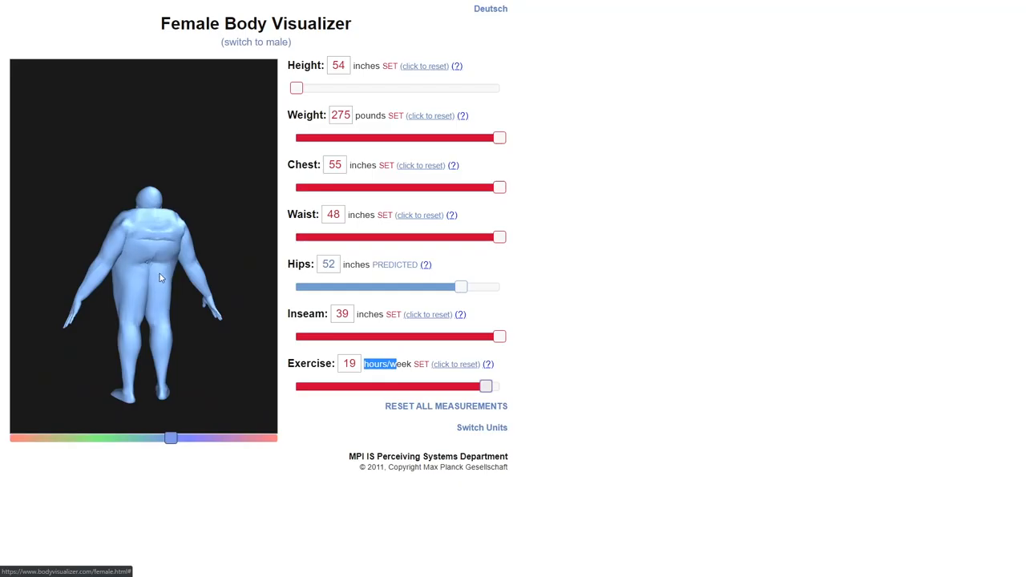
mouse_move(161, 247)
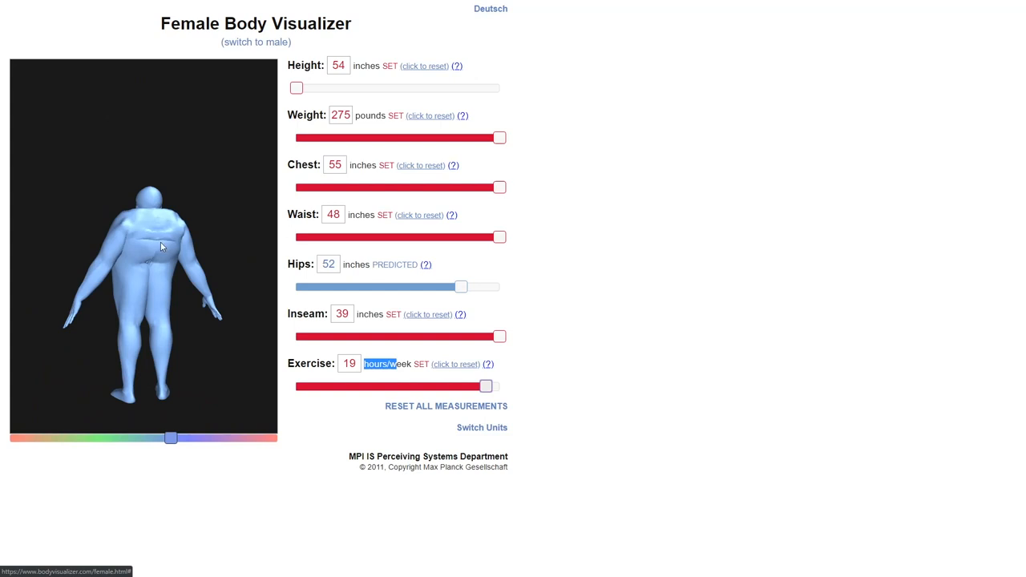
mouse_move(146, 312)
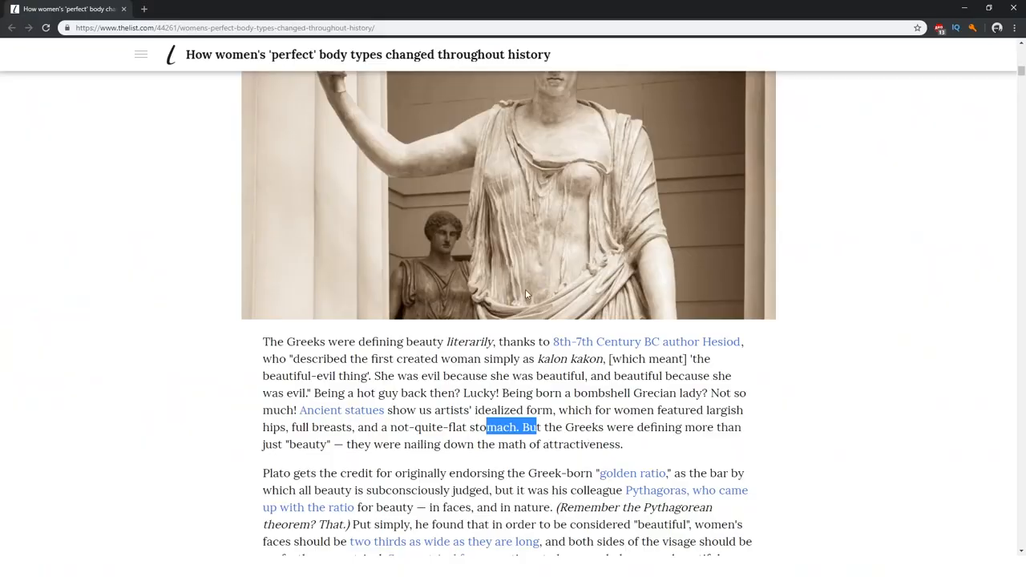
Scroll further through the article's Greek beauty ideals passage
scroll("down", 3)
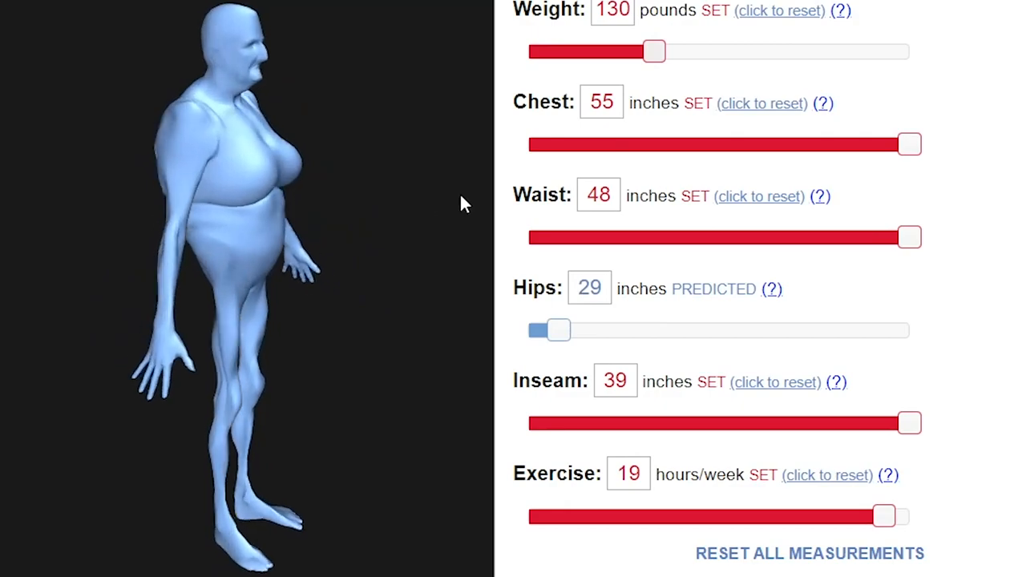
Reset the figure's measurements before building the hourglass shape
left_click(810, 555)
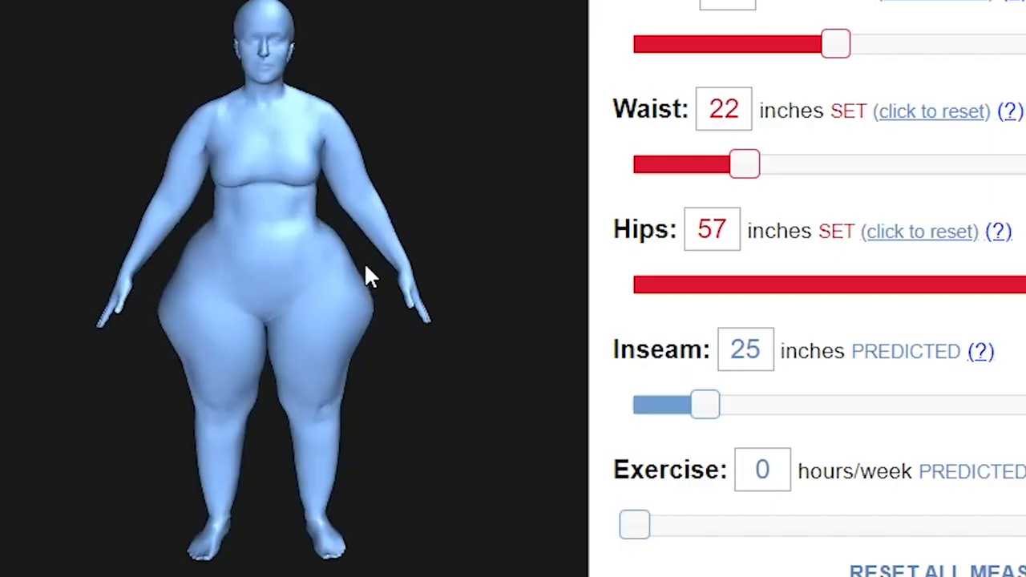
mouse_move(302, 356)
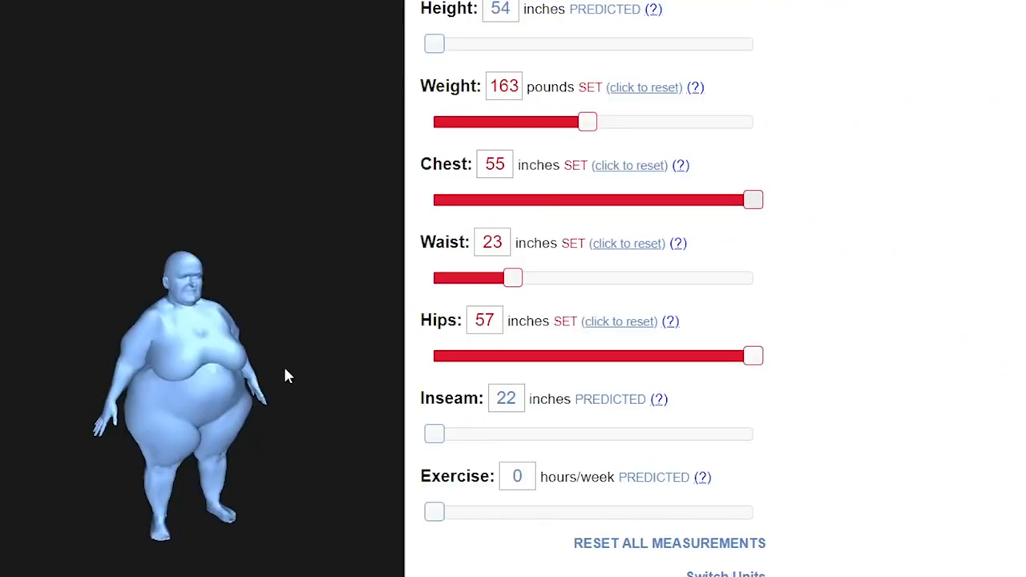
Adjust the chest down to 46 inches and raise the height to 66 inches
left_click_drag(752, 199, 561, 199)
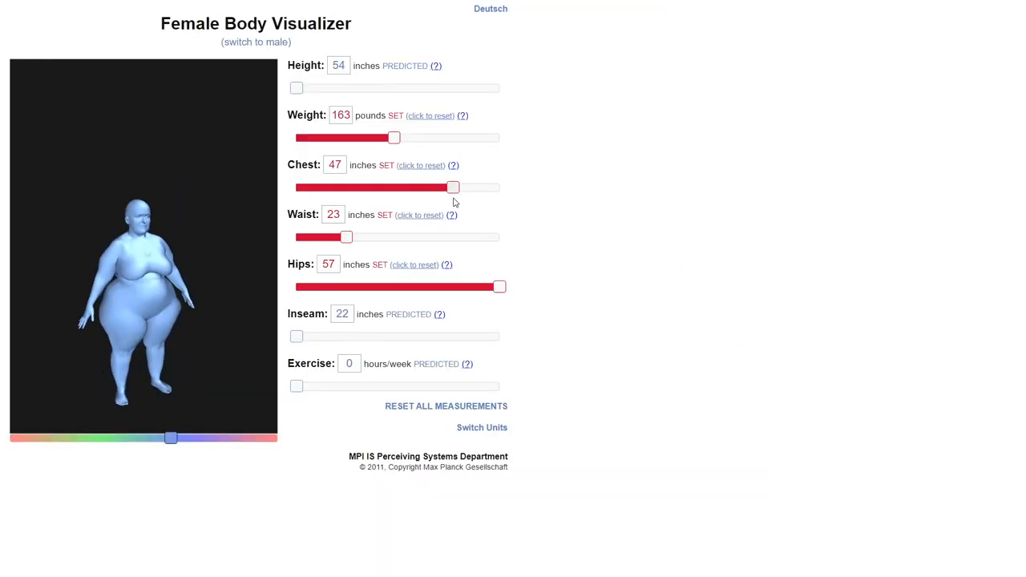
left_click_drag(452, 186, 383, 186)
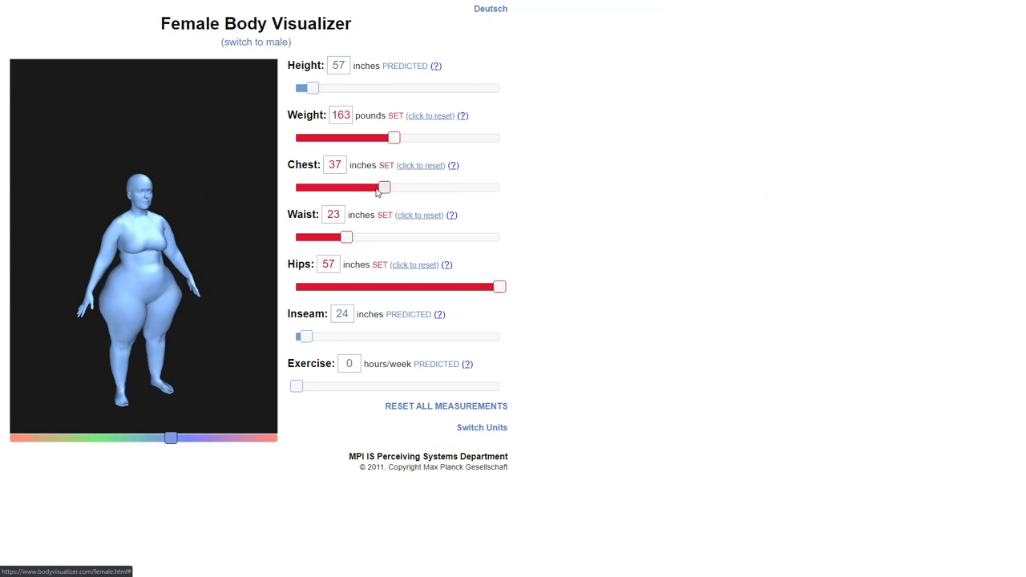
left_click_drag(384, 188, 416, 187)
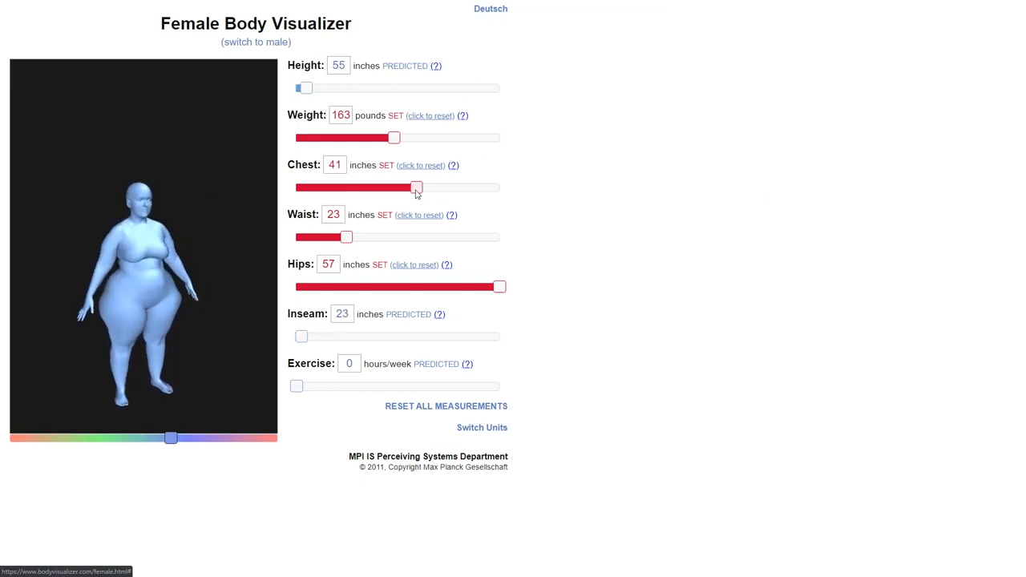
left_click_drag(417, 187, 375, 187)
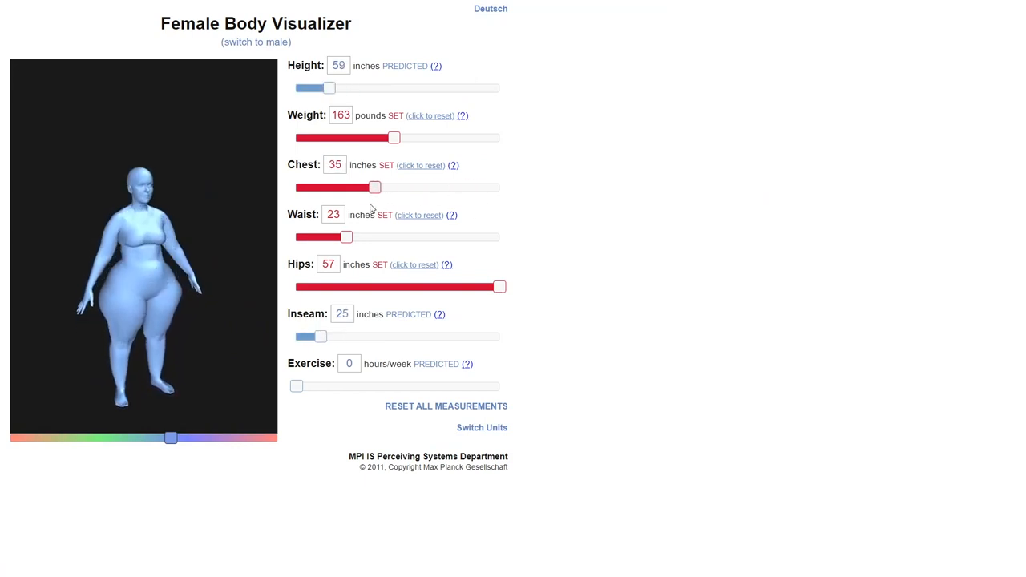
left_click_drag(375, 186, 491, 186)
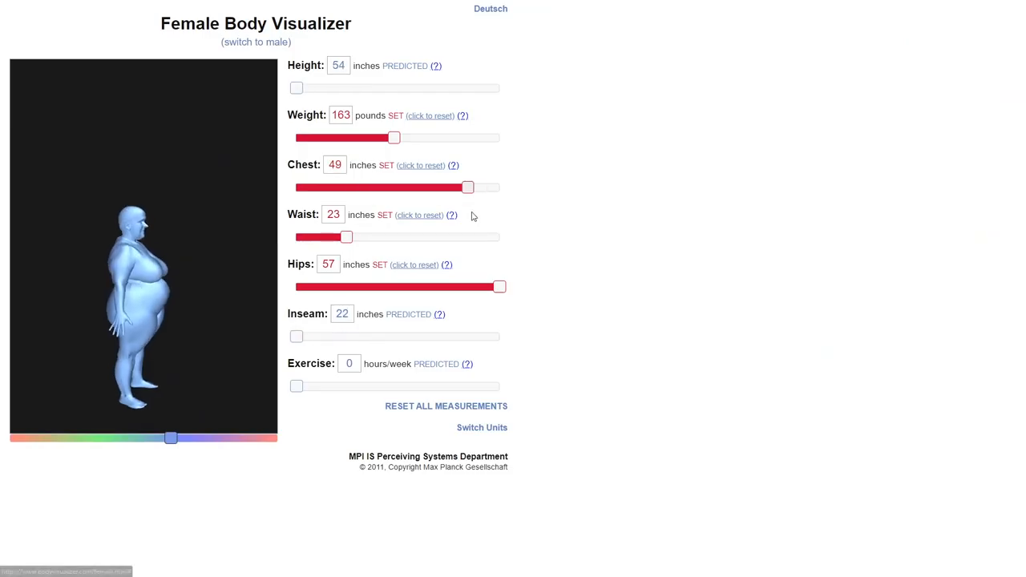
left_click_drag(295, 88, 397, 88)
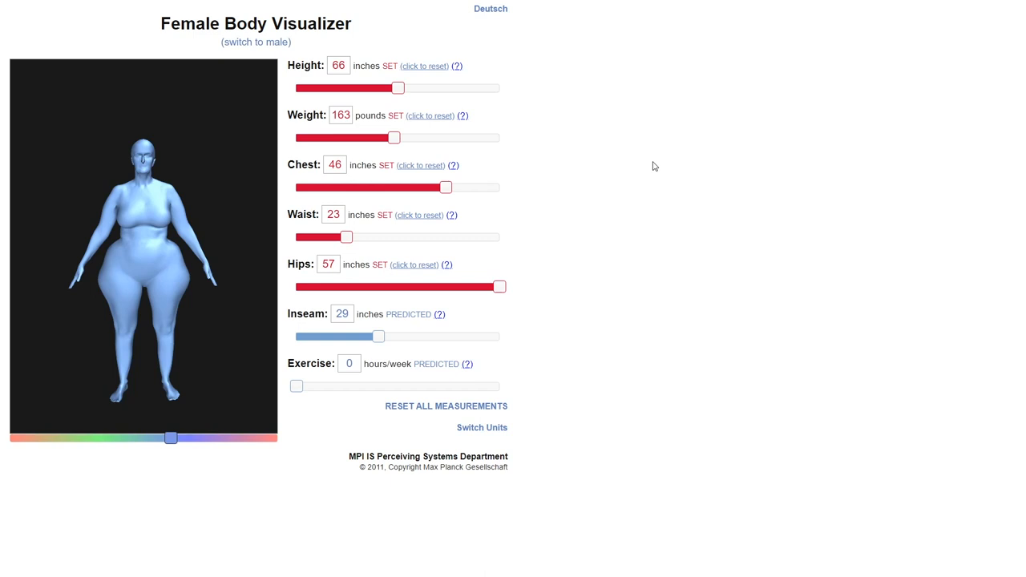
mouse_move(184, 255)
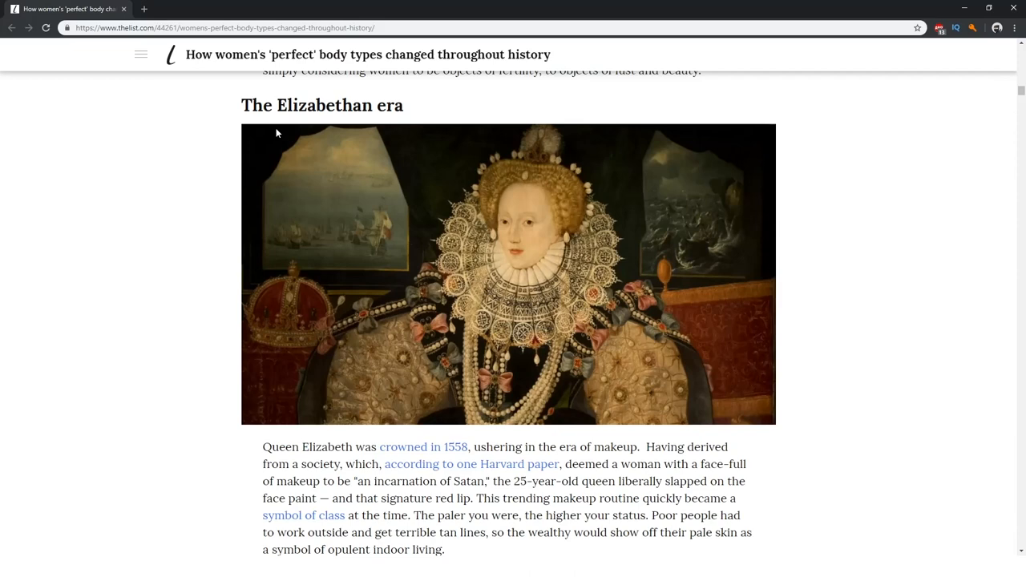
mouse_move(535, 224)
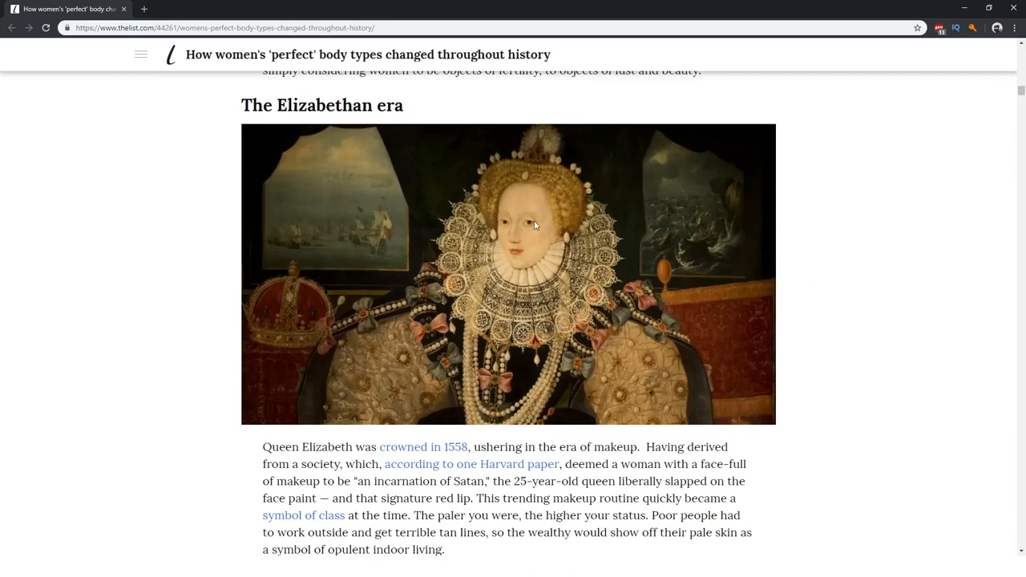
mouse_move(522, 281)
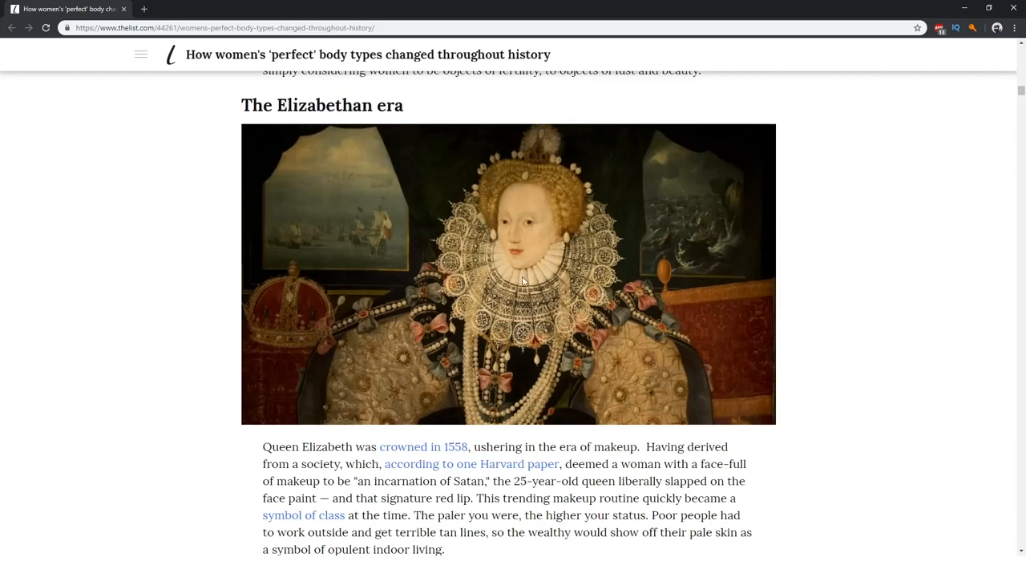
mouse_move(439, 308)
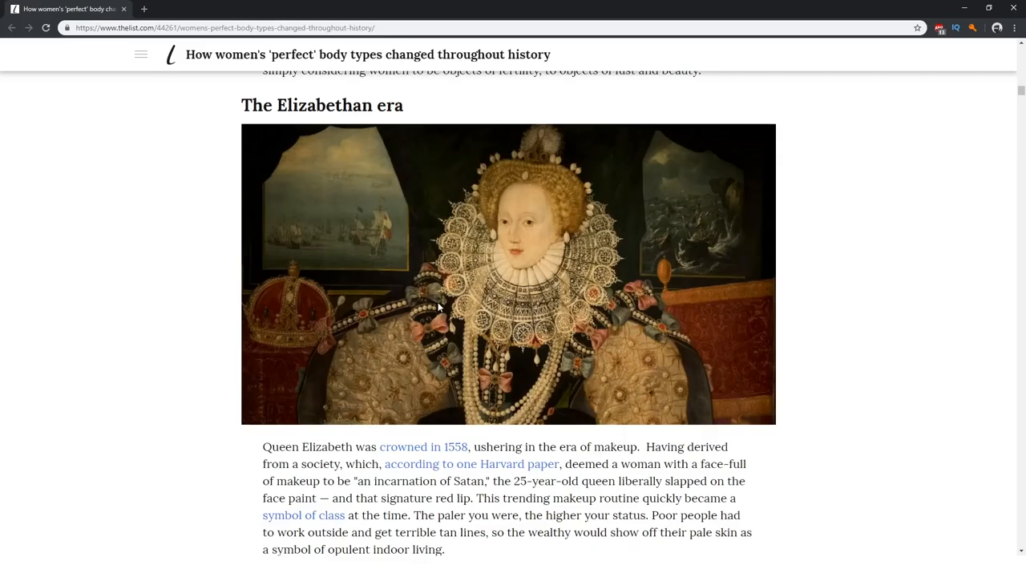
mouse_move(260, 397)
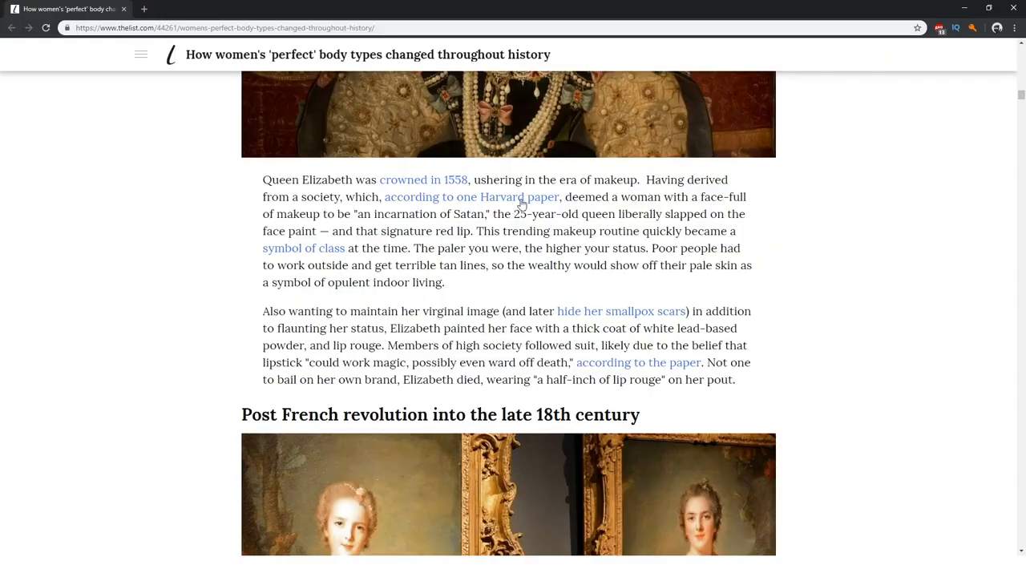
mouse_move(571, 192)
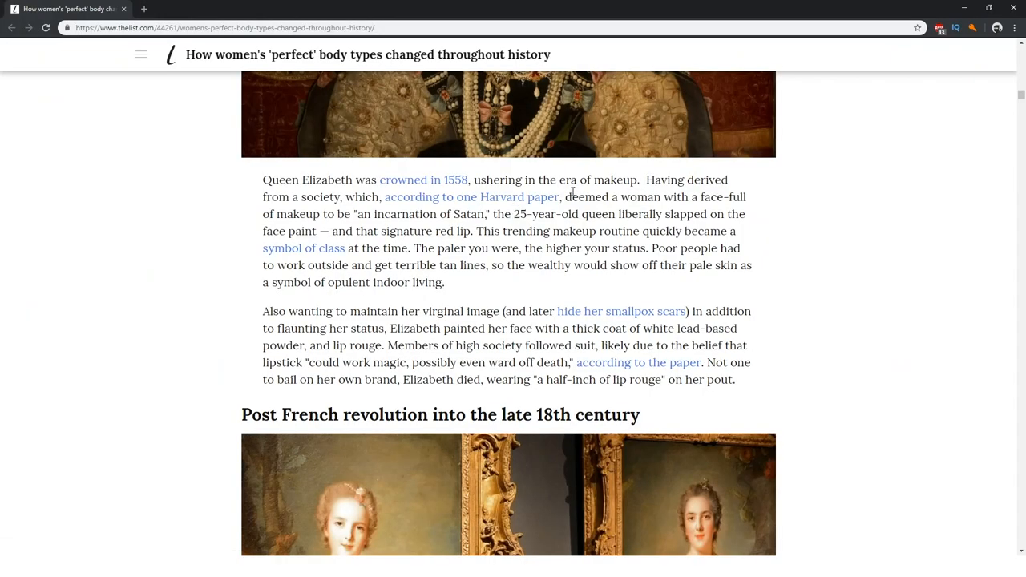
mouse_move(494, 228)
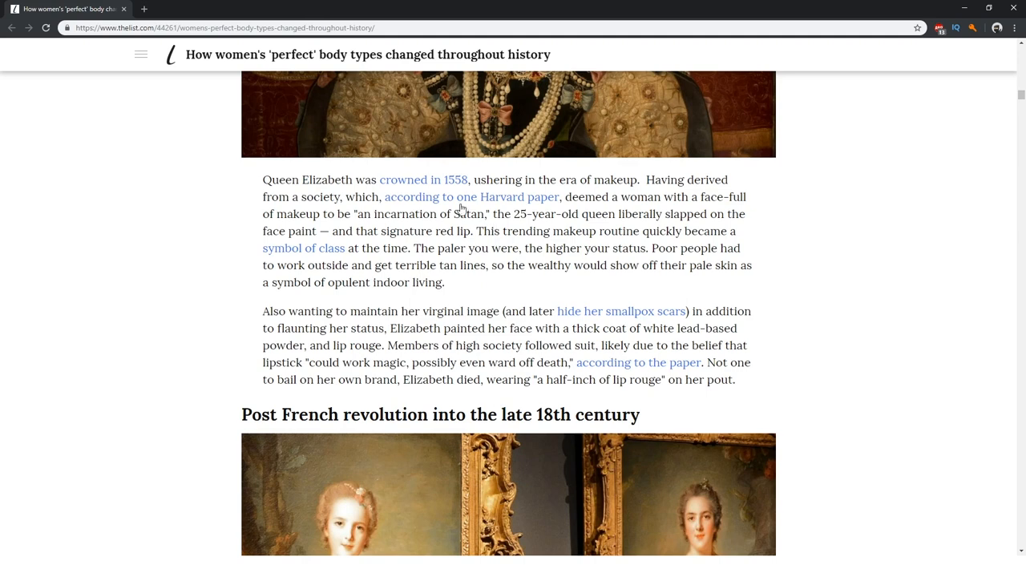
Scroll through the article's Elizabethan era section
scroll("down", 3)
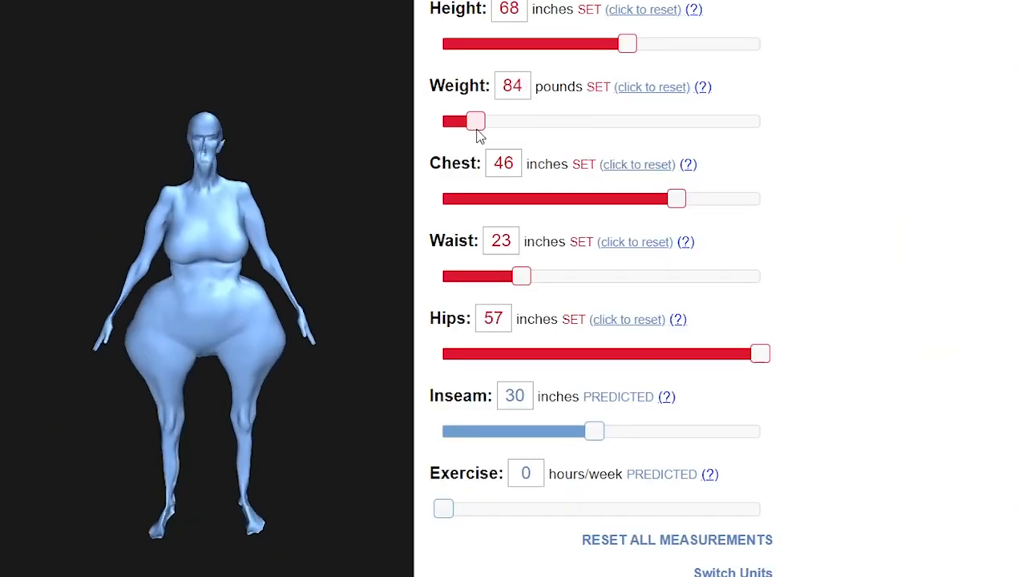
Lower the figure's weight toward 84 pounds at 68 inches tall
left_click_drag(475, 122, 468, 122)
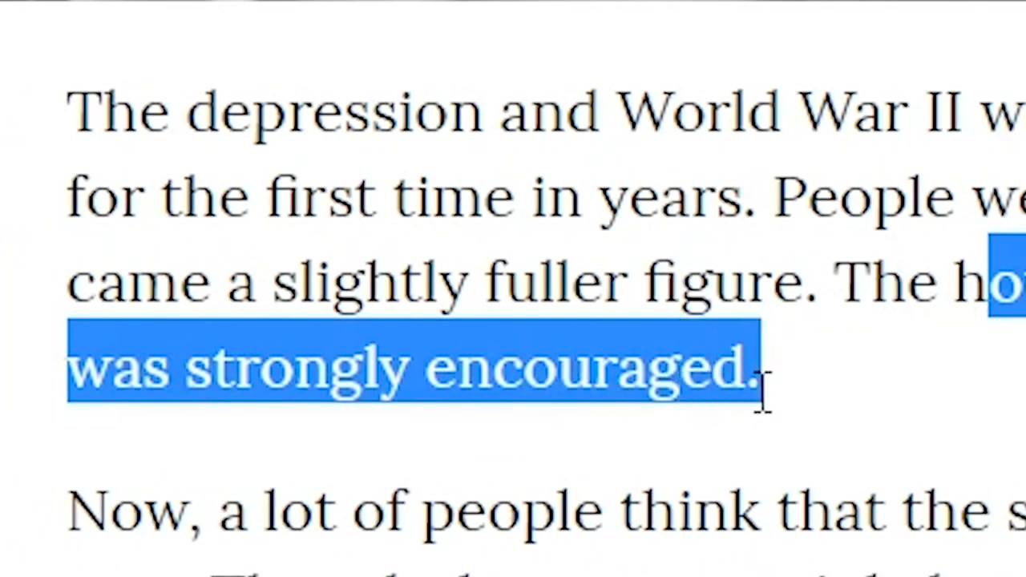
mouse_move(834, 401)
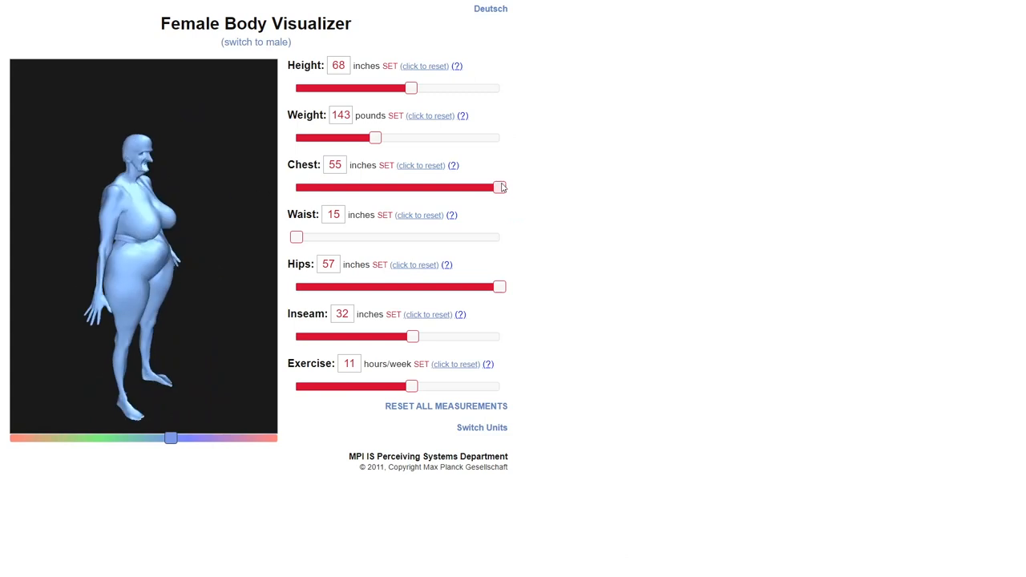
Shrink the chest to 24 inches and raise the weight to 275 pounds at 66 inches tall
left_click_drag(500, 186, 414, 186)
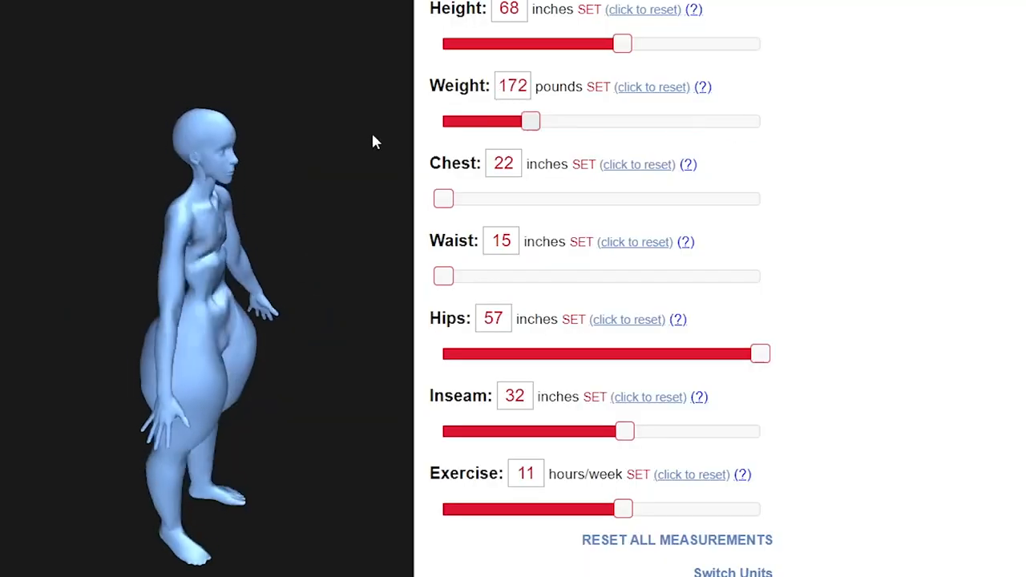
left_click_drag(531, 122, 569, 121)
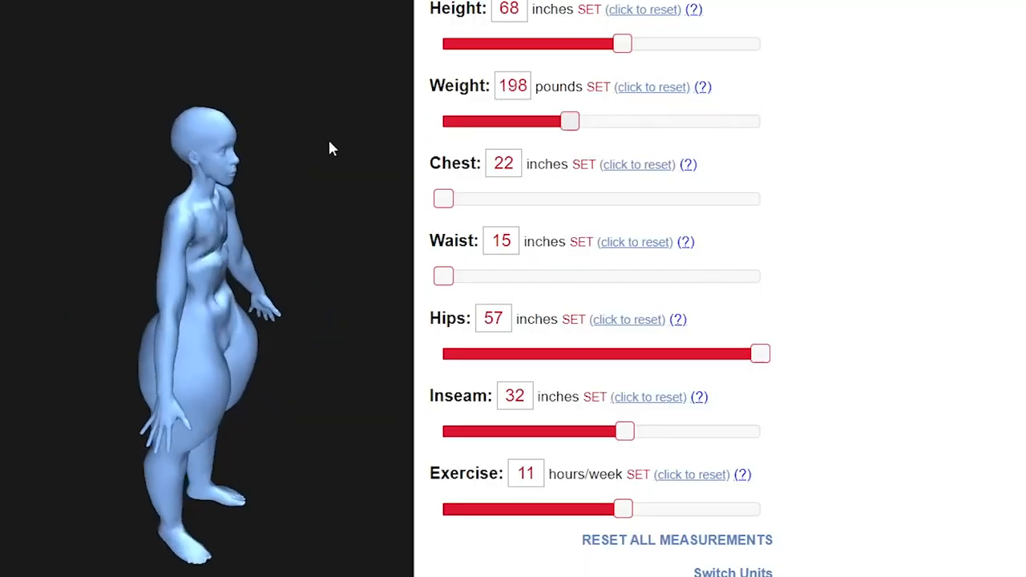
left_click_drag(569, 122, 442, 122)
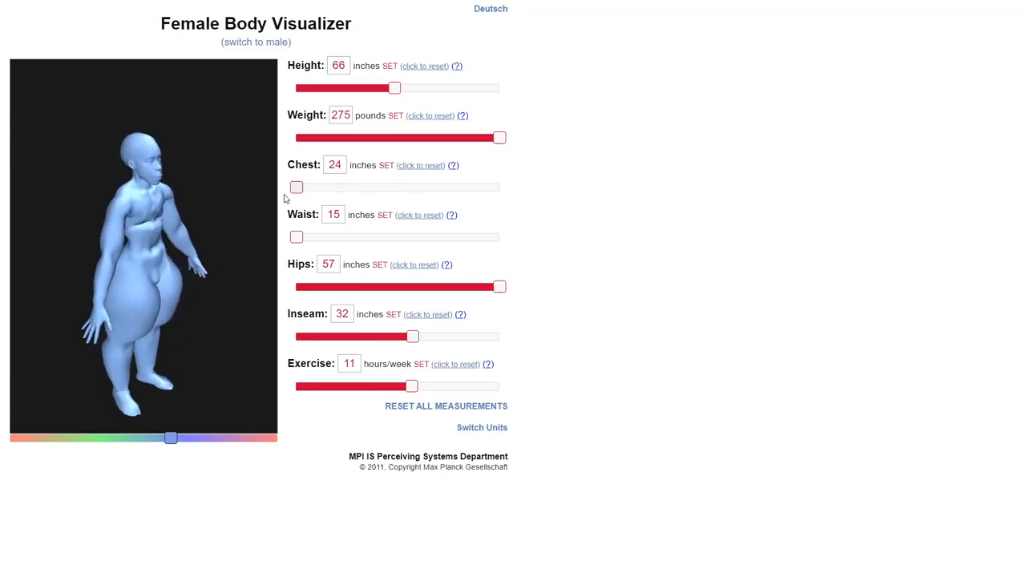
left_click_drag(295, 186, 388, 186)
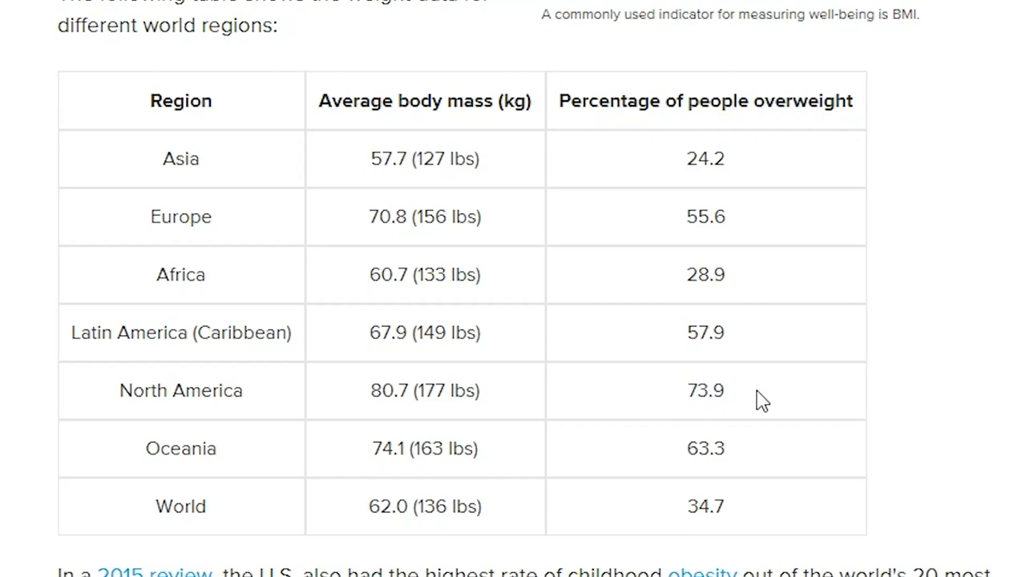
mouse_move(680, 397)
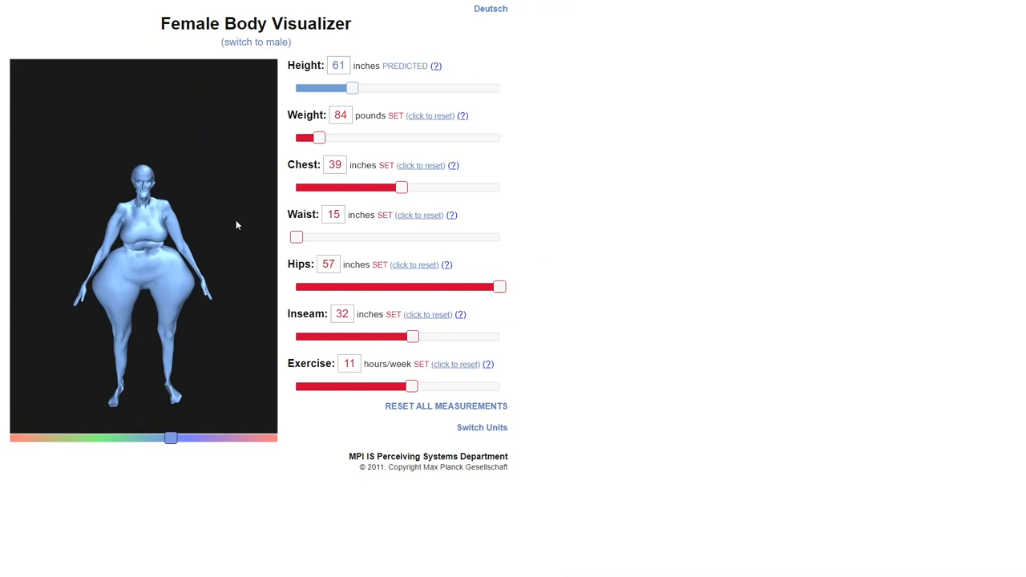
mouse_move(367, 240)
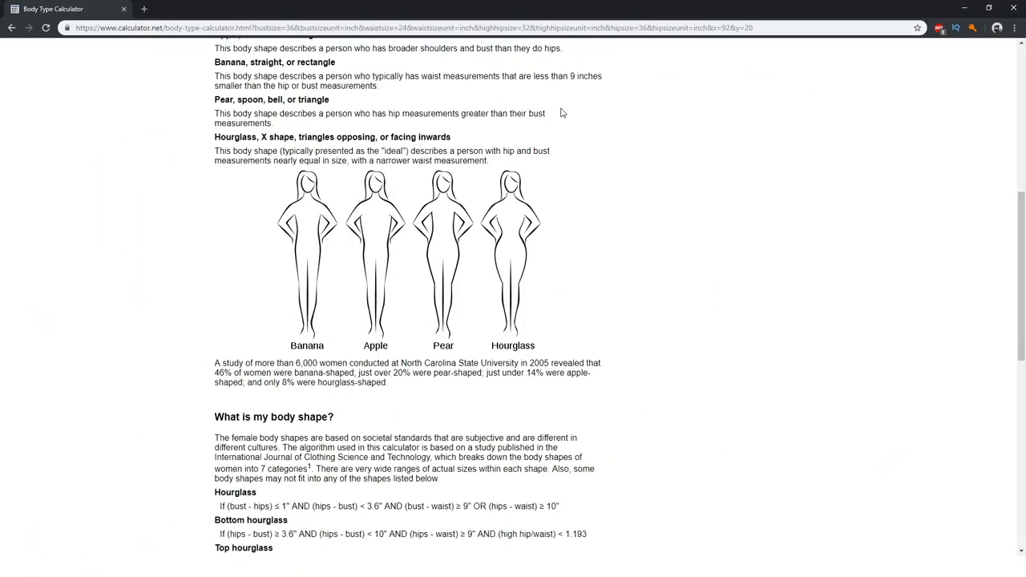
Scroll to the fashion body shapes and the formulas defining each hourglass type
scroll("up", 3)
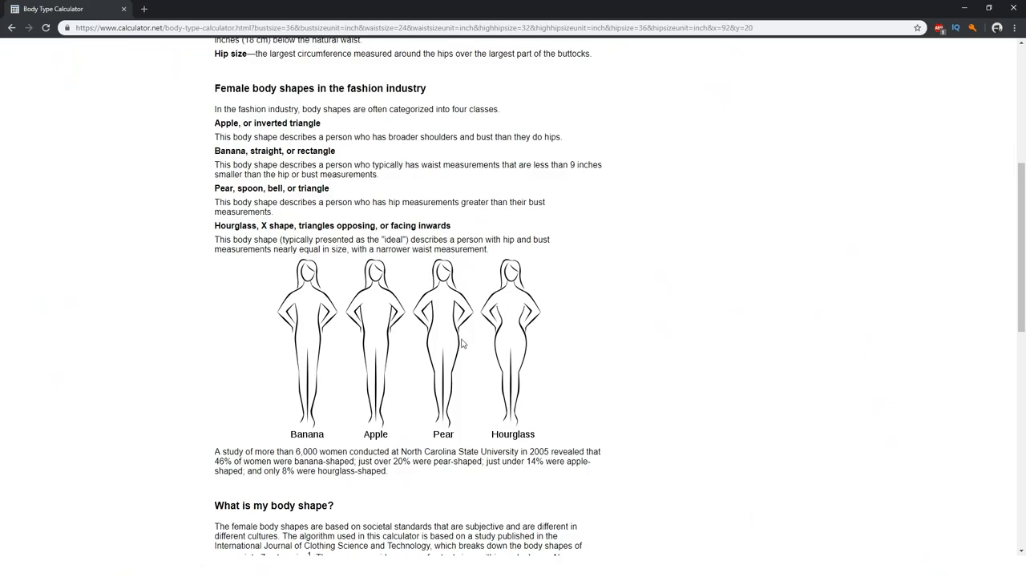
scroll("down", 3)
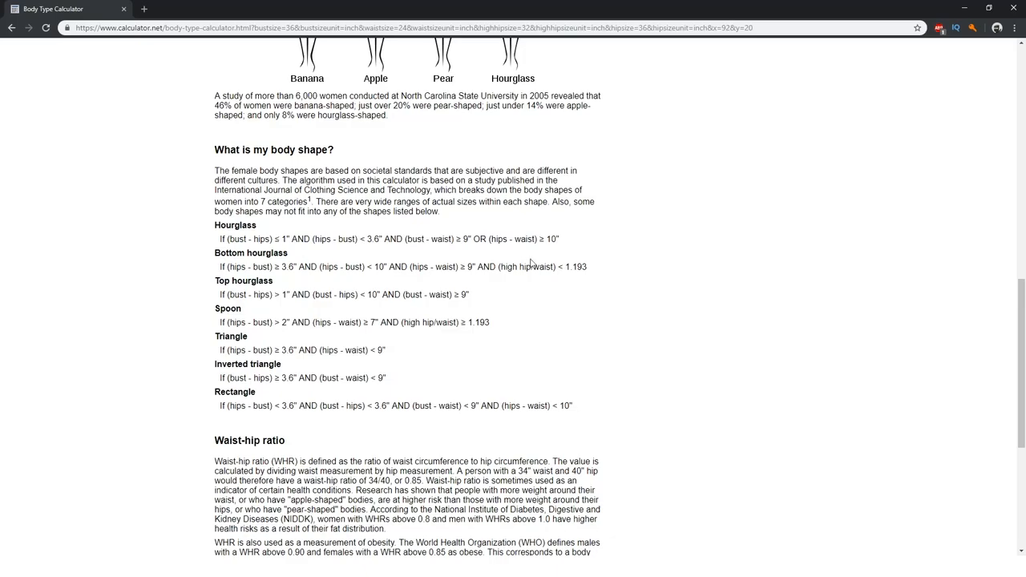
mouse_move(497, 302)
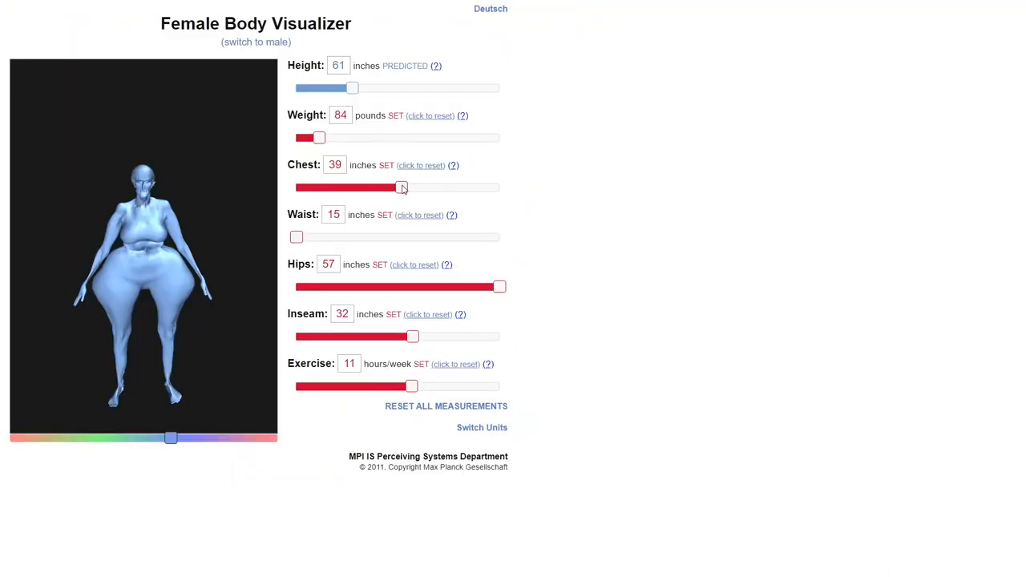
Lower the chest to 36 inches toward the thin 36-24-36 build at 78 inches, 59 pounds
left_click_drag(400, 187, 377, 187)
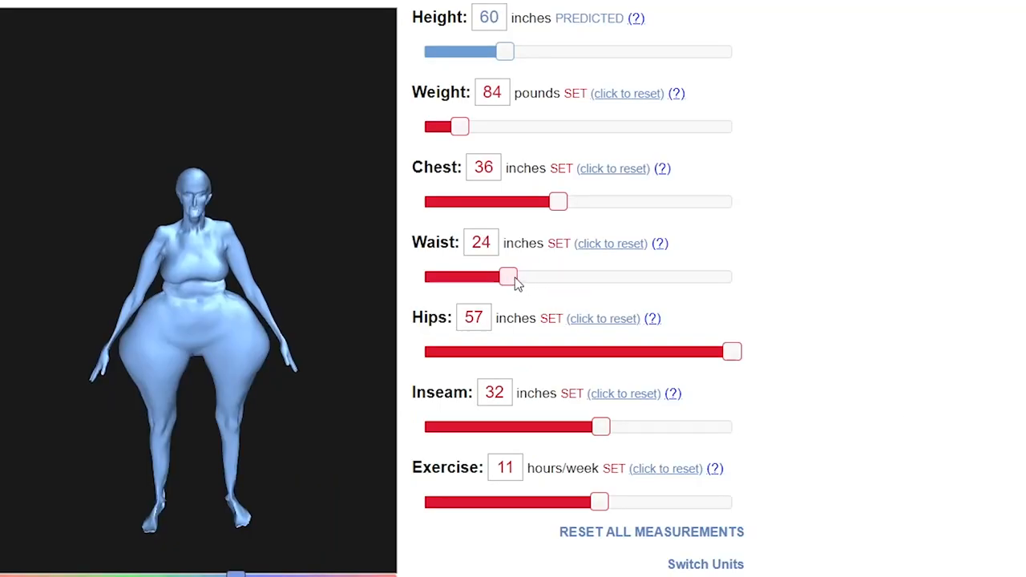
scroll("down", 3)
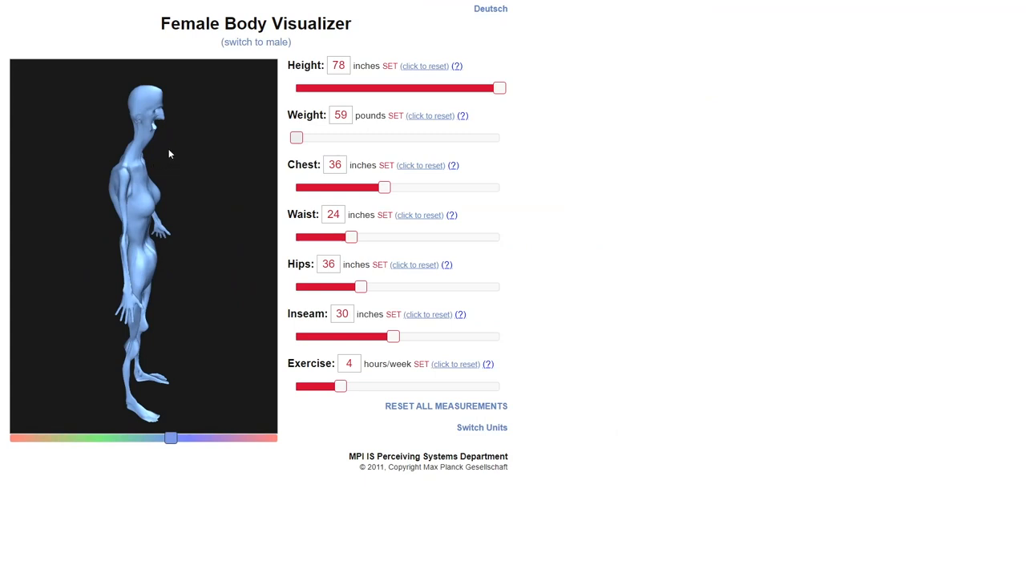
mouse_move(144, 186)
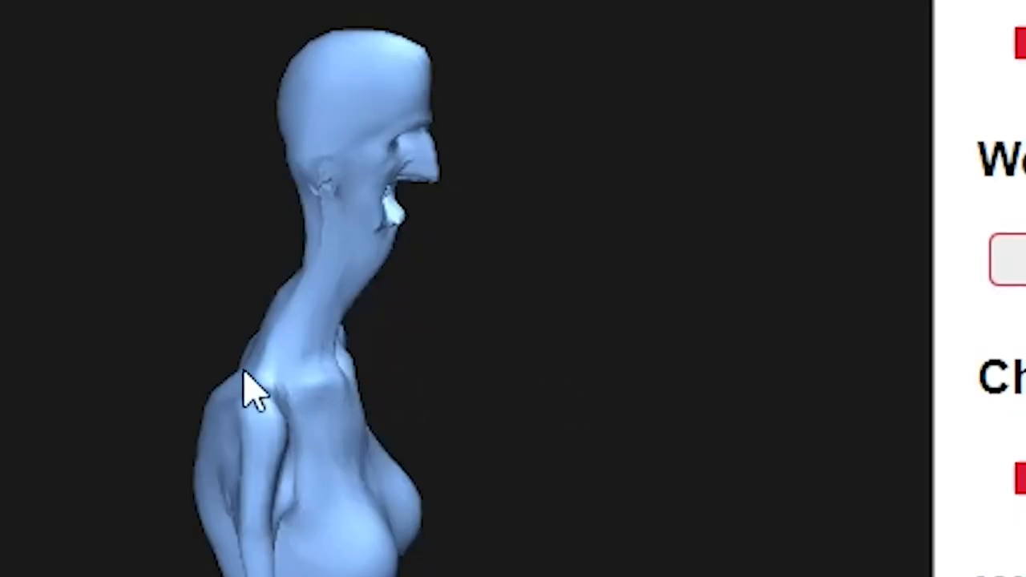
mouse_move(404, 372)
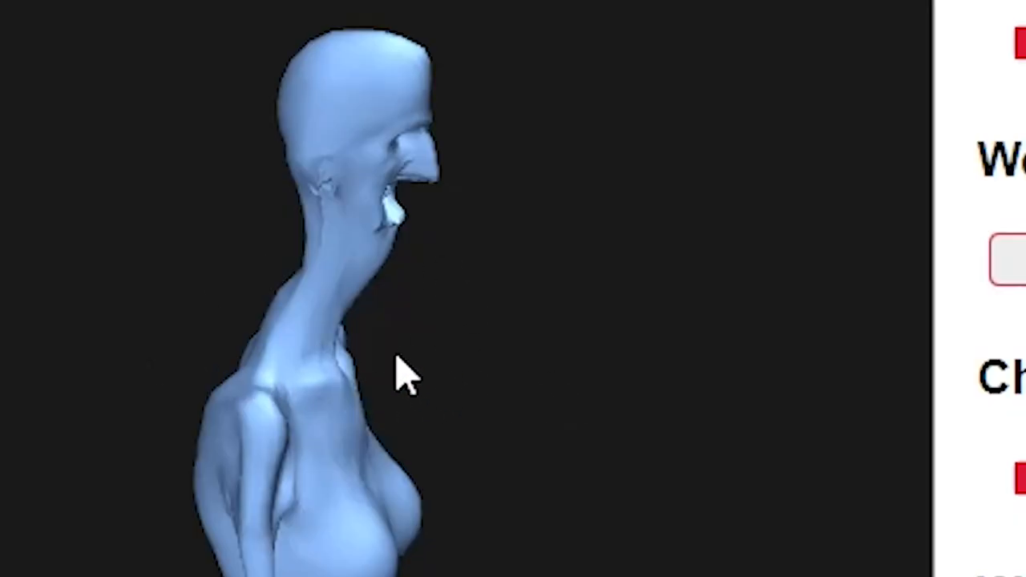